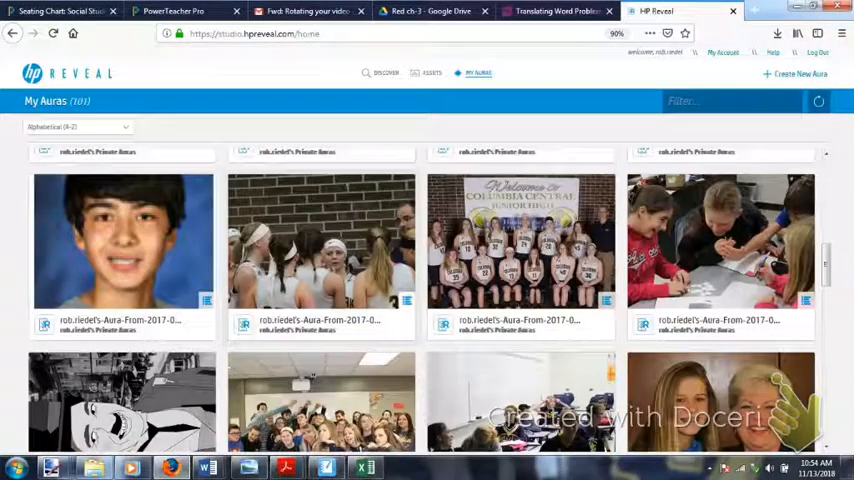
Scroll down My Auras and open the black-and-white sketched cartoon aura.
scroll(down, 3)
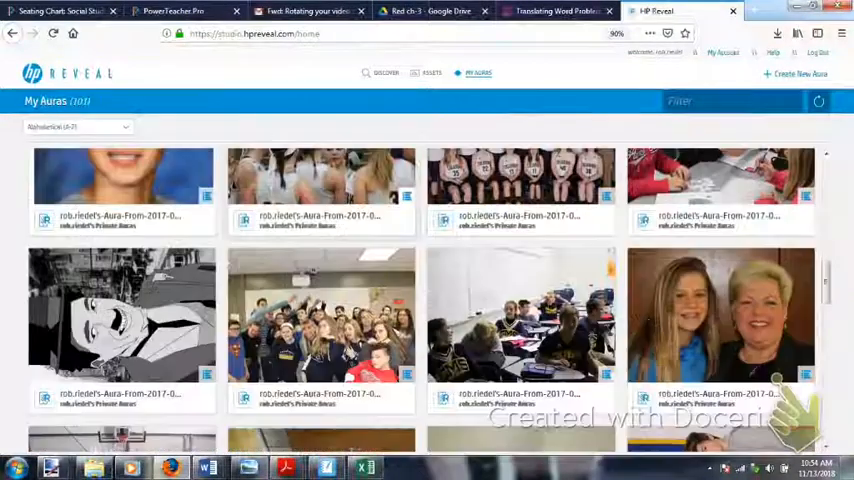
scroll(down, 3)
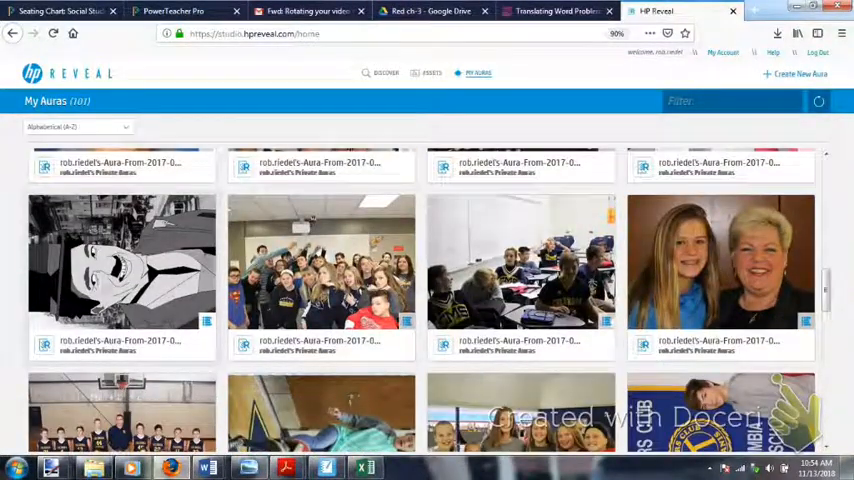
click(121, 263)
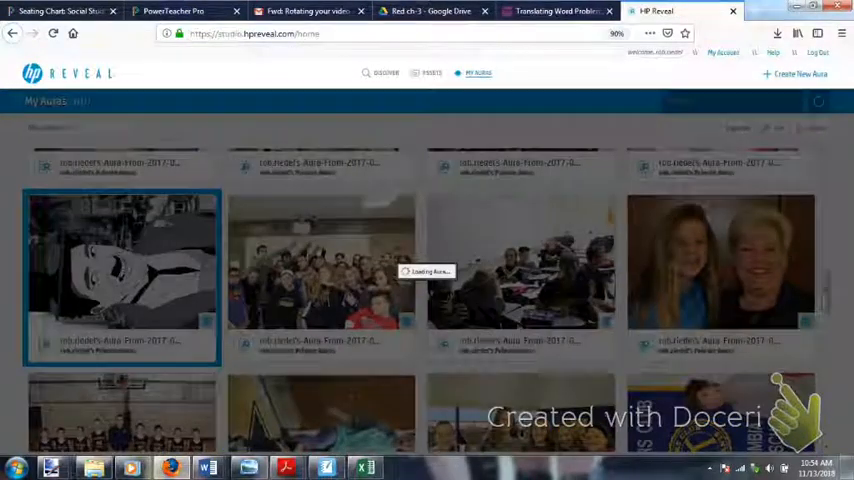
Review the sideways cartoon trigger on Edit Trigger, then continue to Edit Overlays.
click(121, 278)
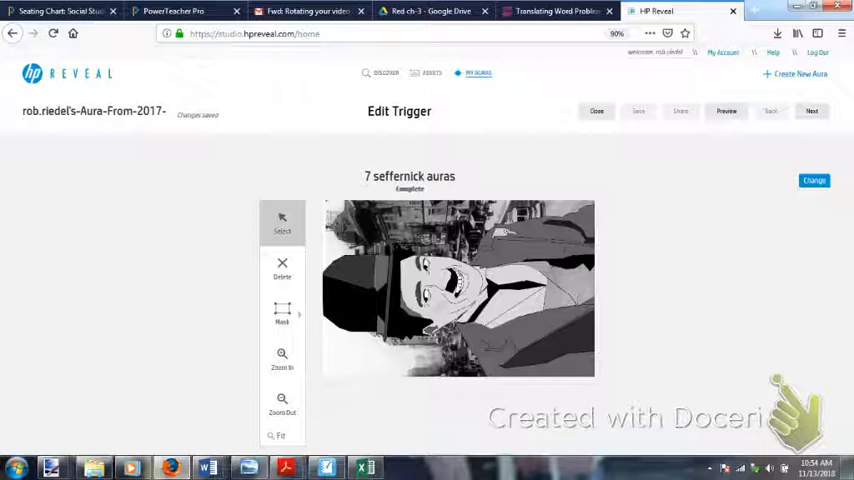
click(811, 111)
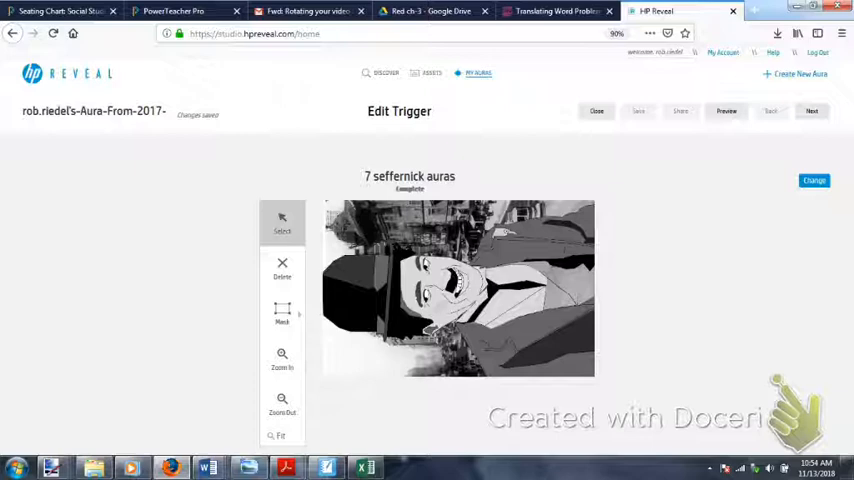
click(811, 111)
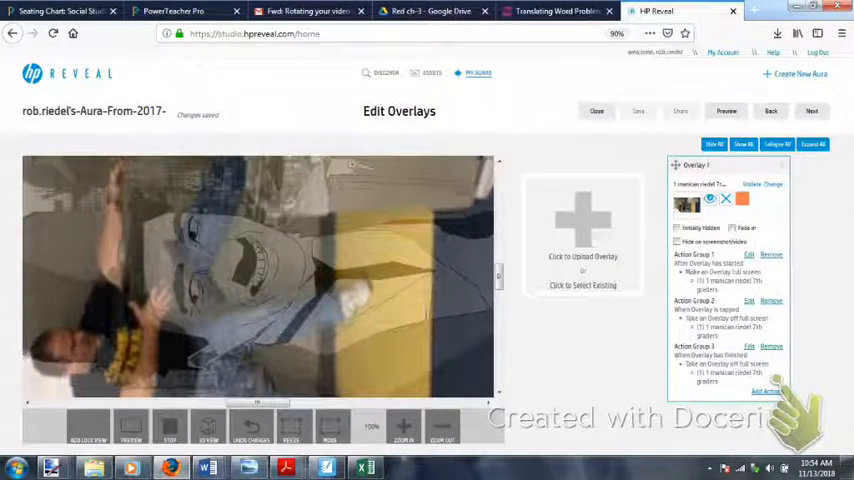